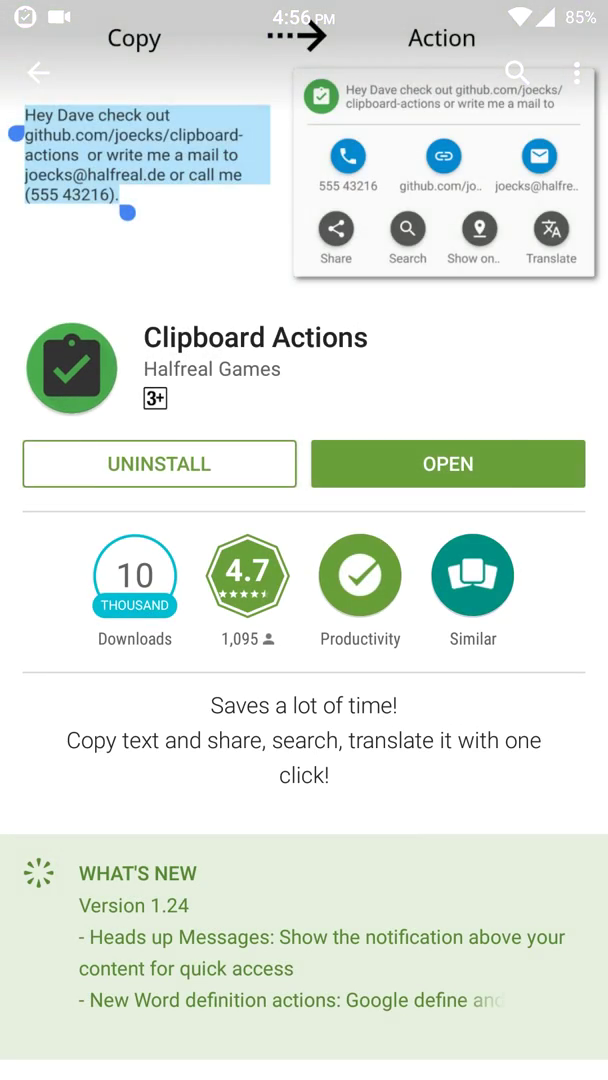
# - Launch the installed Clipboard Actions app from its Play Store page
pyautogui.click(448, 464)
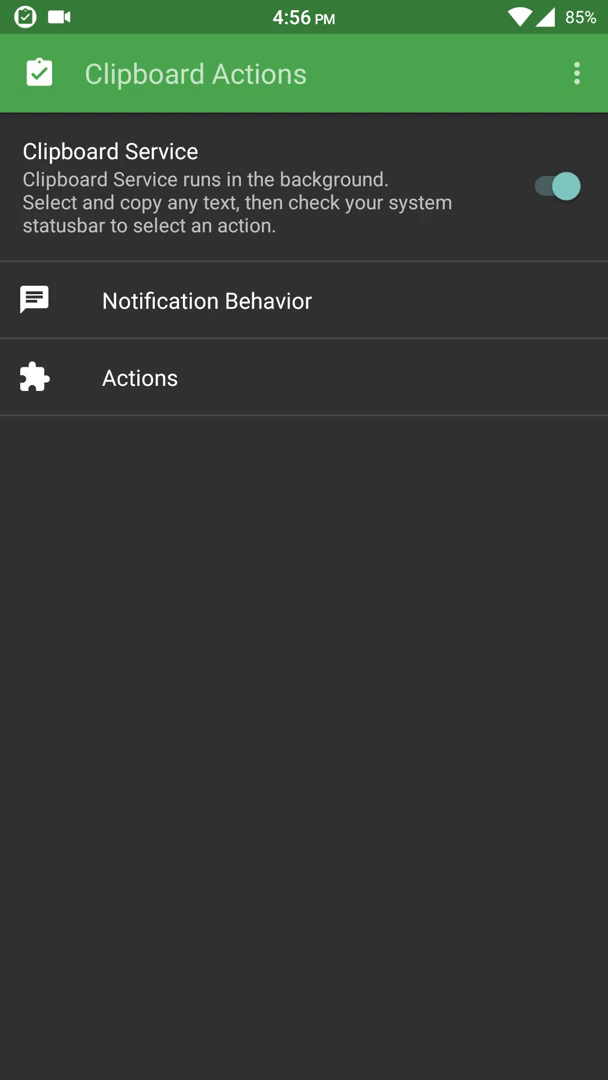
pyautogui.click(140, 376)
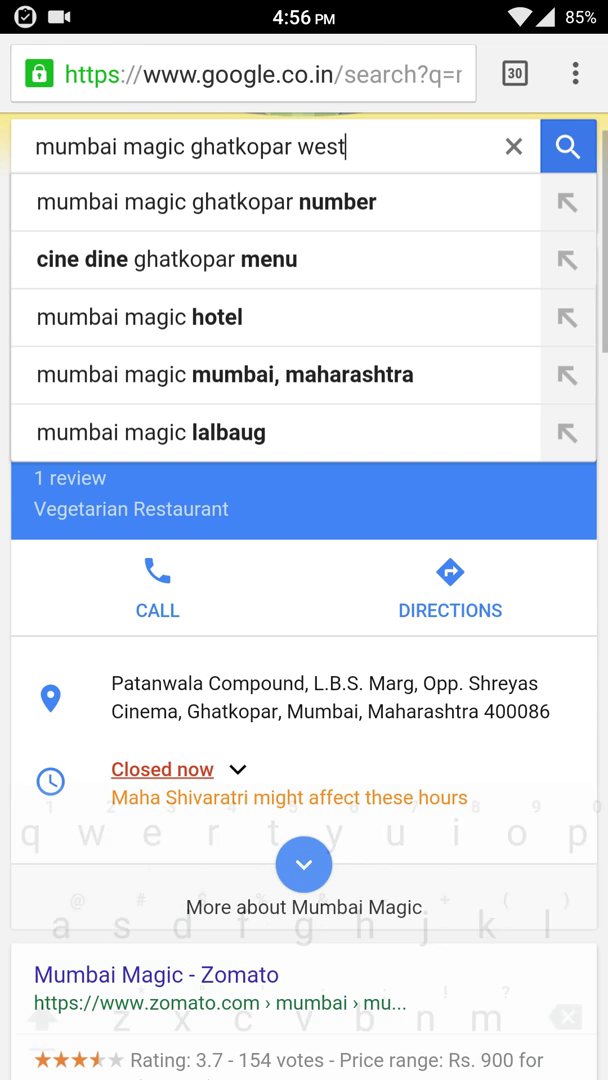
# - Scroll down the page to reach the facebook.com/lmhtor link
pyautogui.scroll(-3)
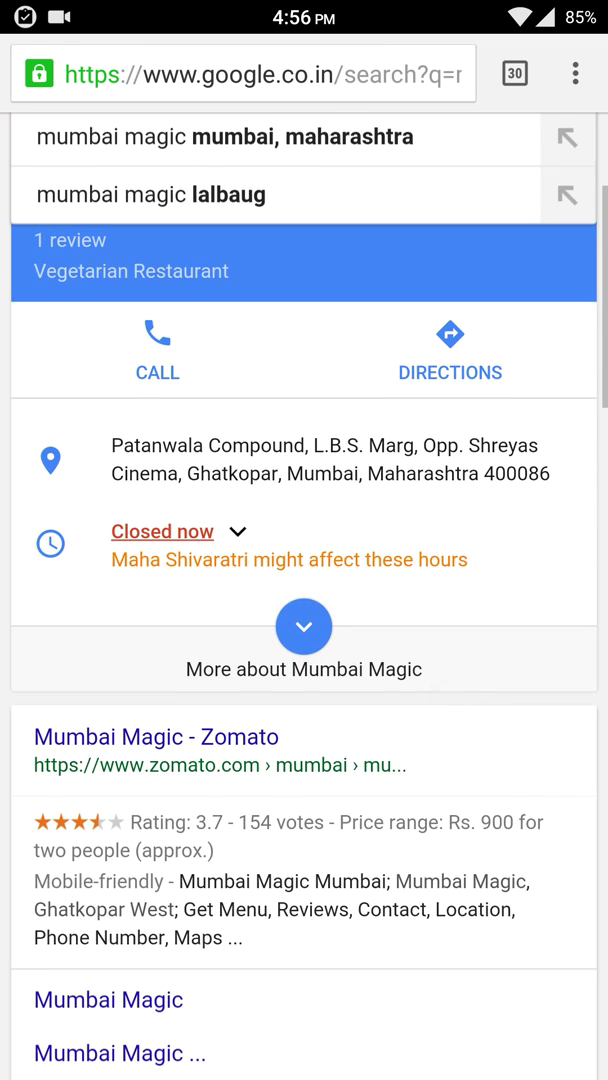
pyautogui.scroll(-3)
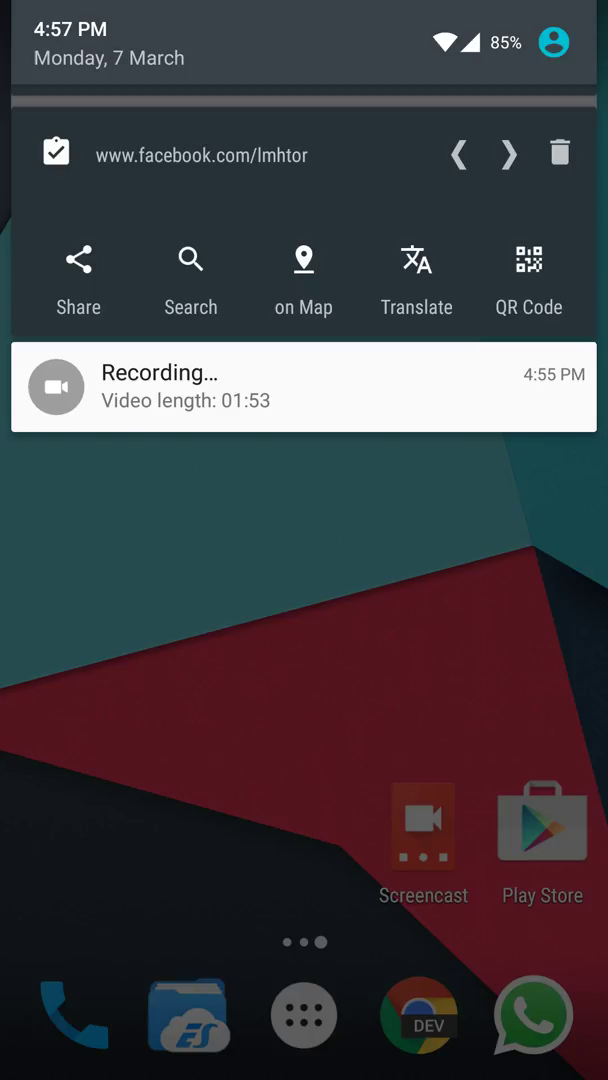
pyautogui.click(508, 156)
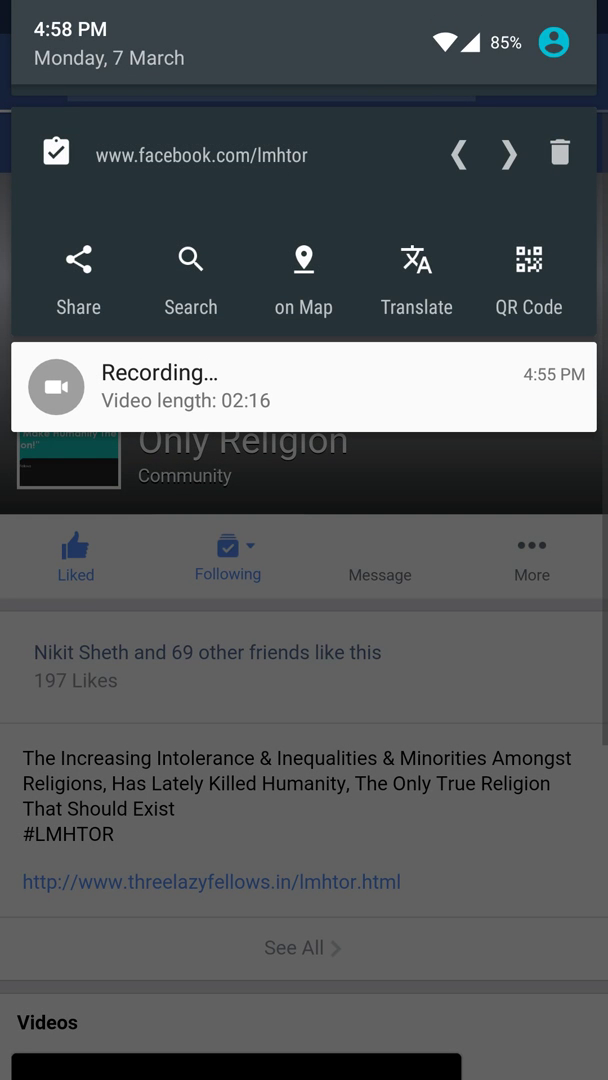
pyautogui.click(304, 280)
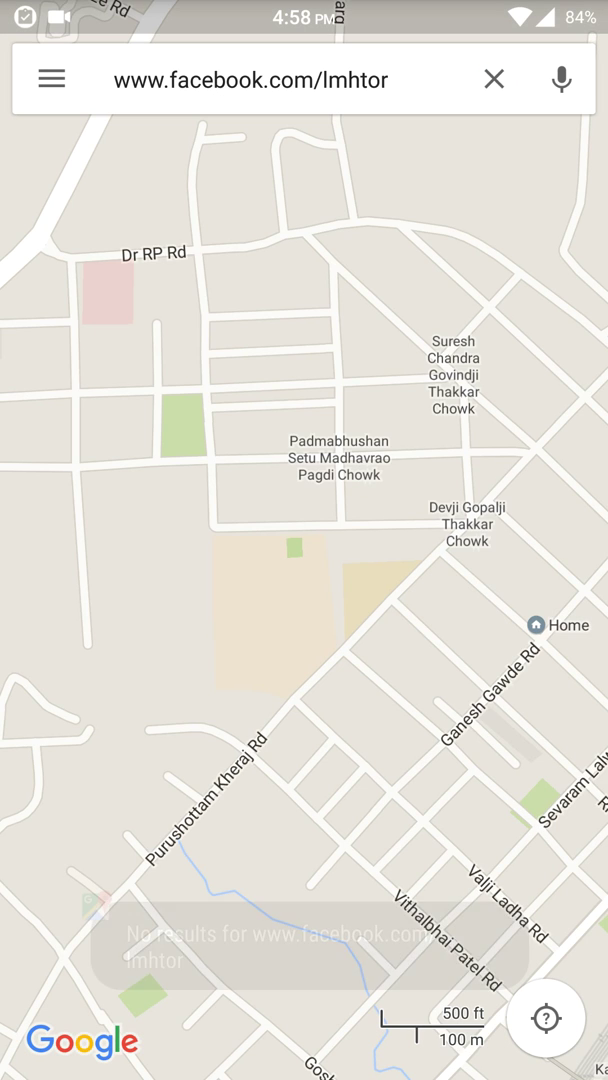
pyautogui.click(492, 80)
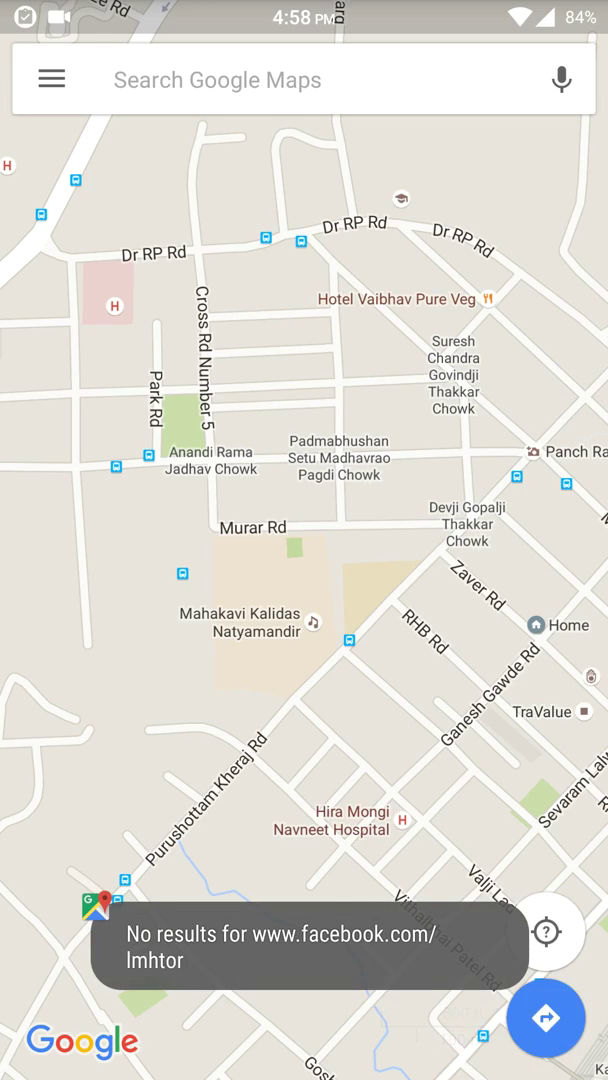